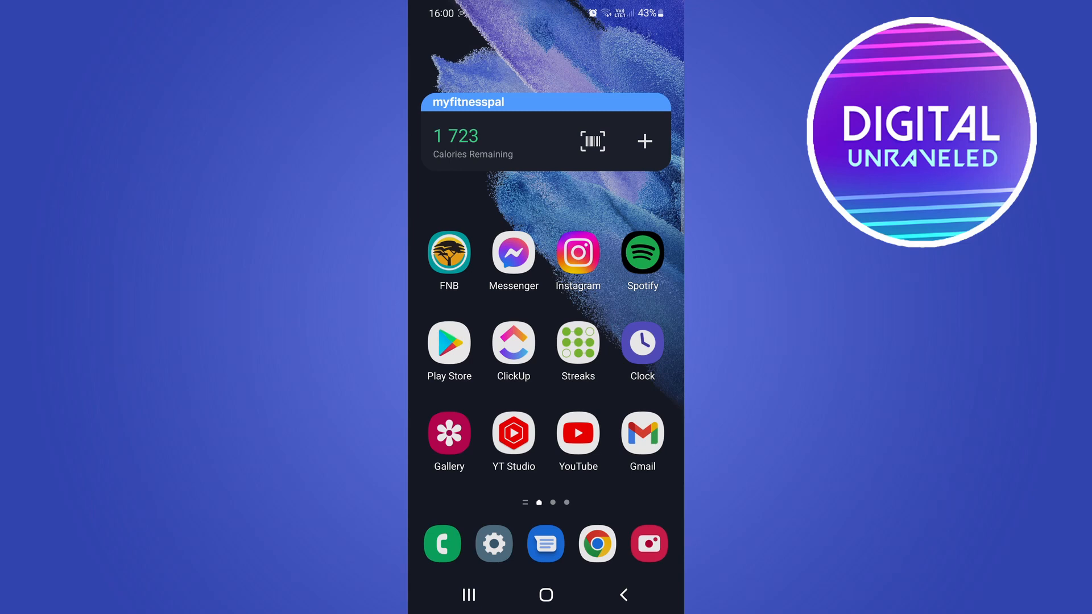
Step: Launch Google Assistant from the home screen and reach its Settings page
{"action": "left_click", "coordinate": [545, 595]}
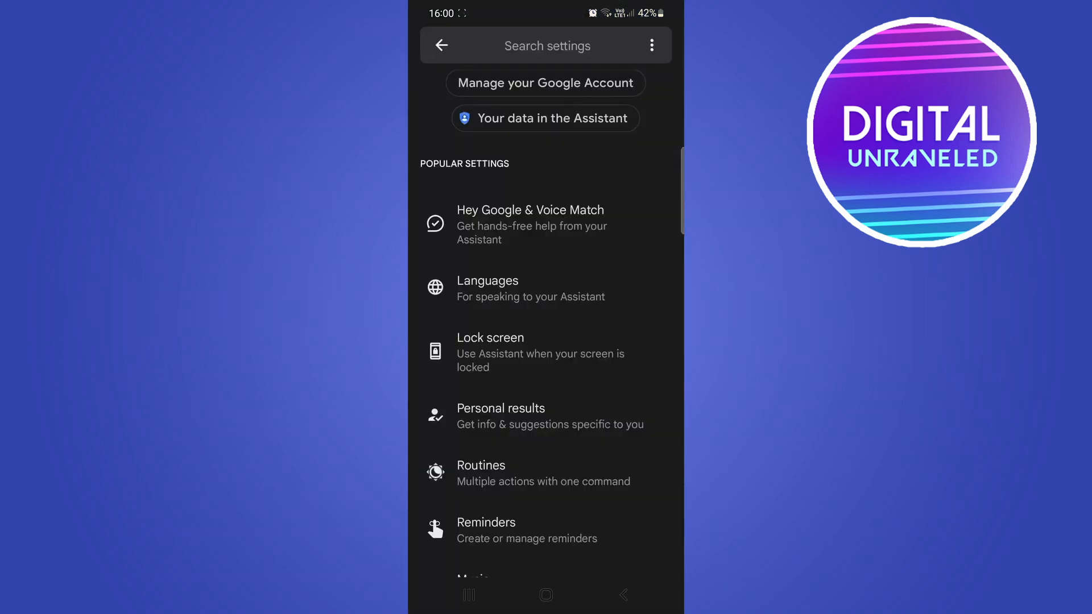
Step: Scroll down the Popular settings list looking for the Music option
{"action": "scroll", "scroll_direction": "down", "scroll_amount": 3}
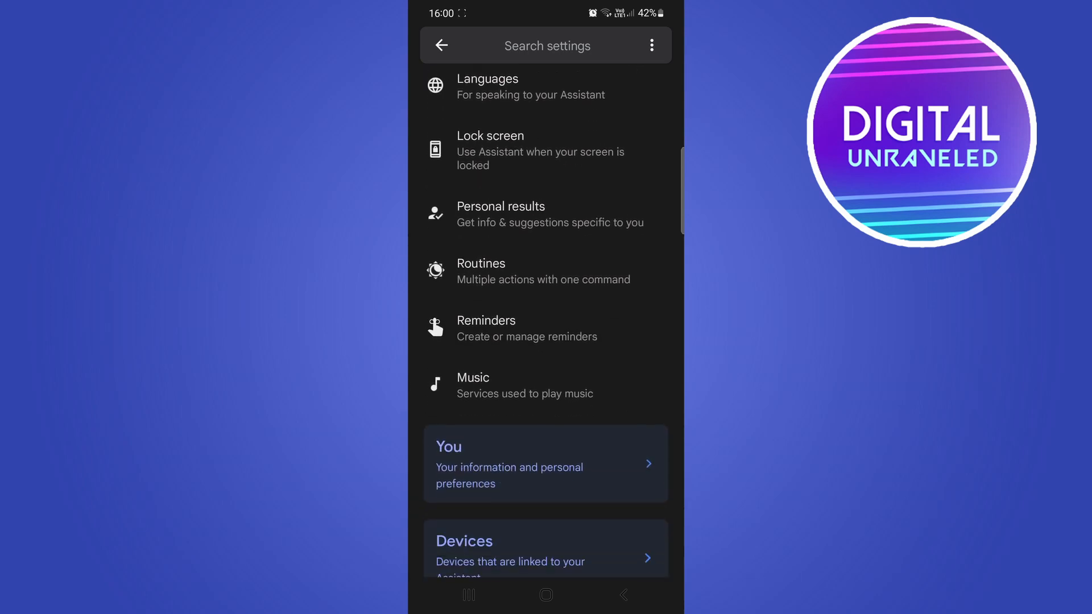
{"action": "scroll", "scroll_direction": "down", "scroll_amount": 3}
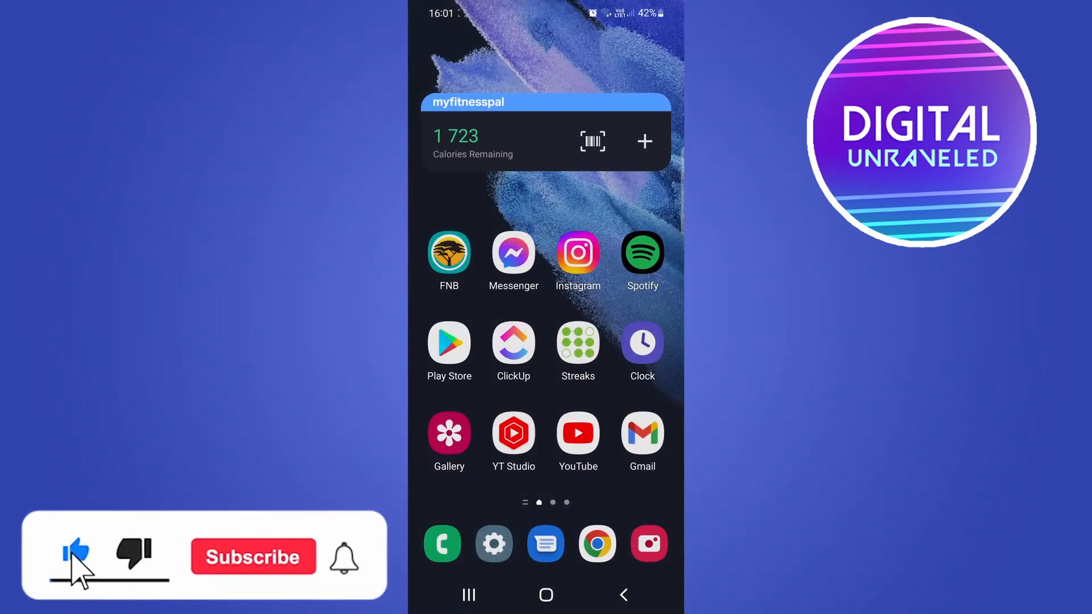
{"action": "left_click", "coordinate": [252, 556]}
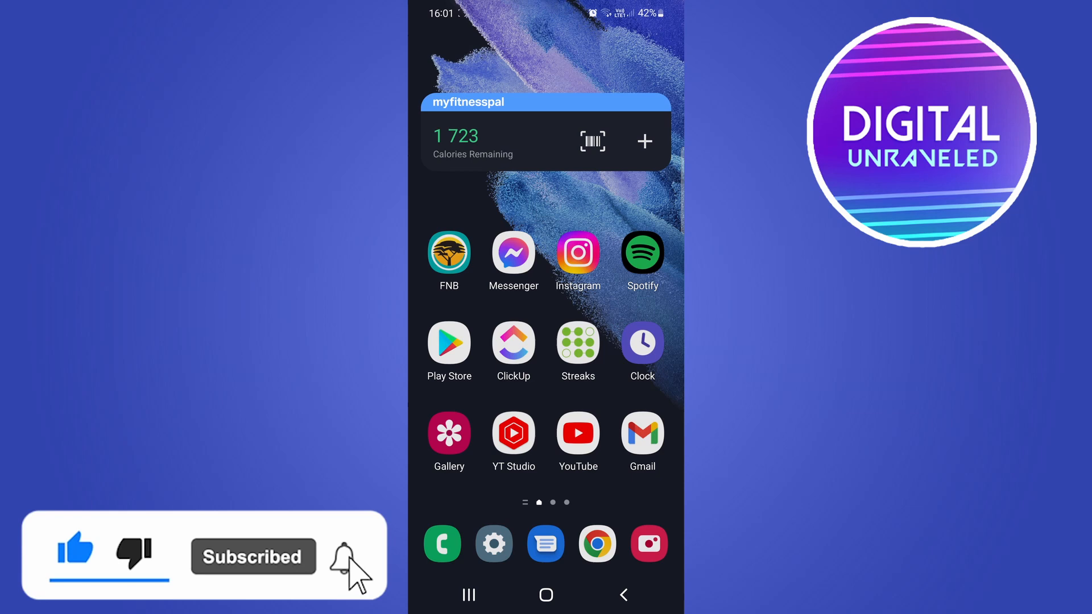